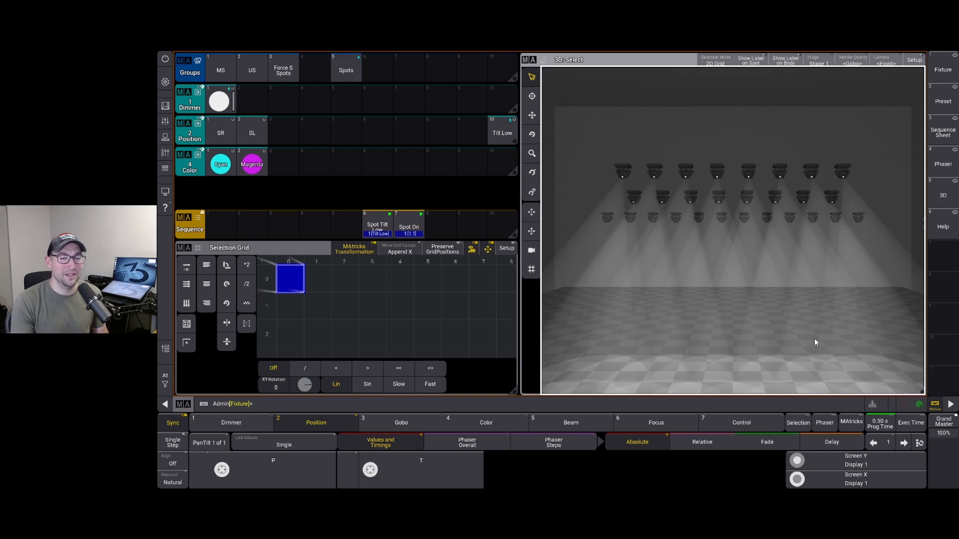
mouse_move(501, 283)
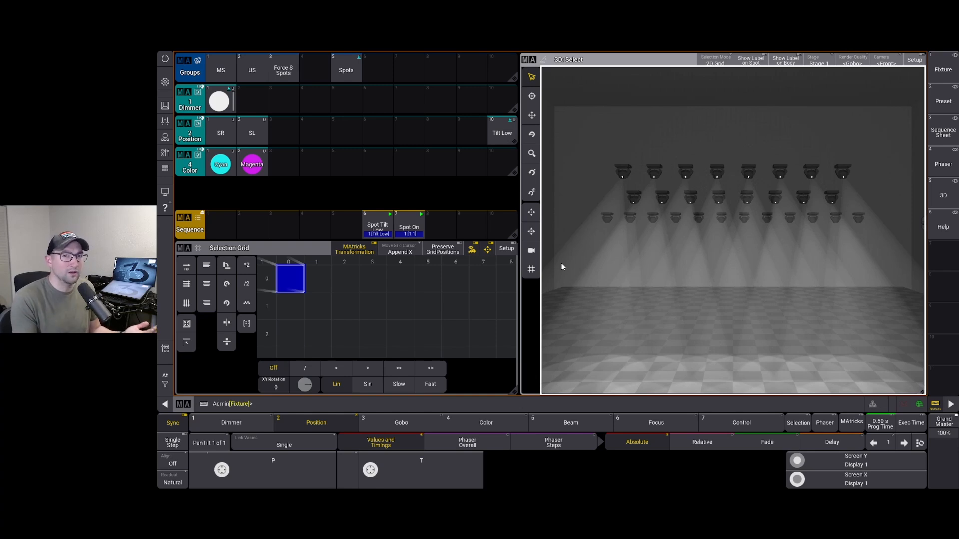
With the Spots selected, store SR then SL as a two-step [SL/SR] position preset.
click(251, 133)
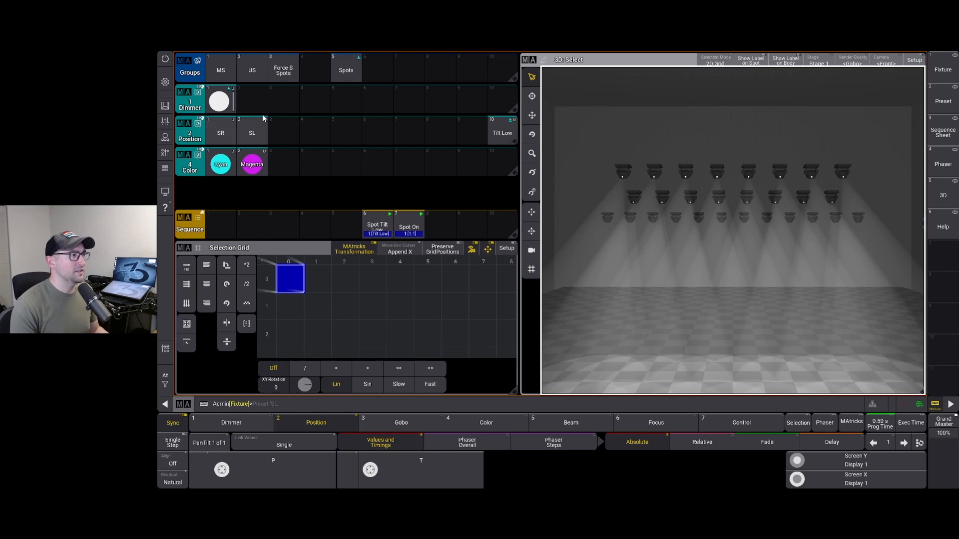
click(346, 68)
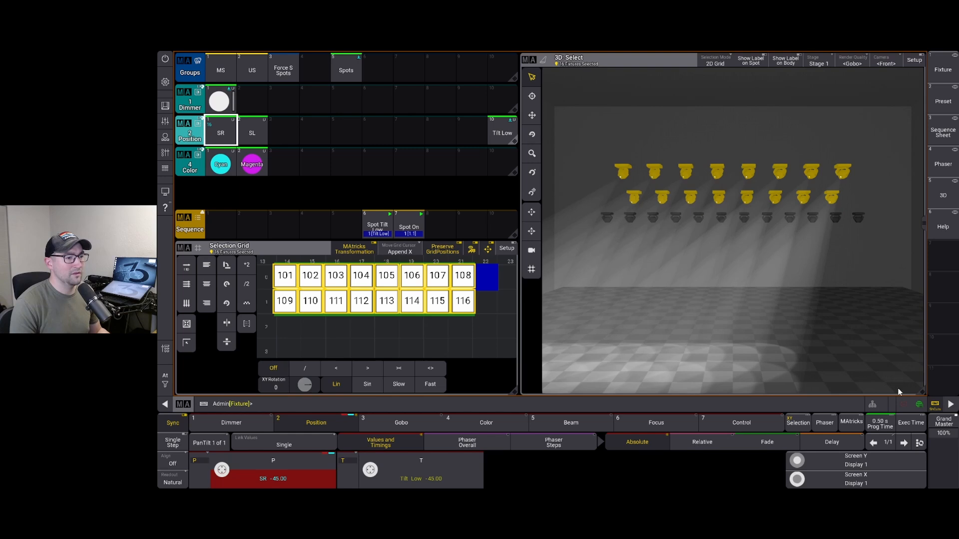
click(904, 443)
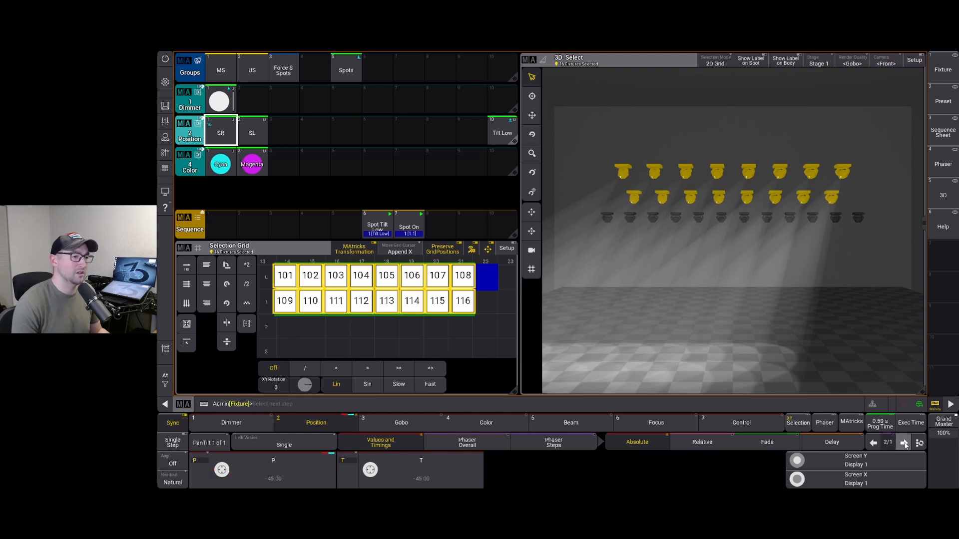
click(252, 133)
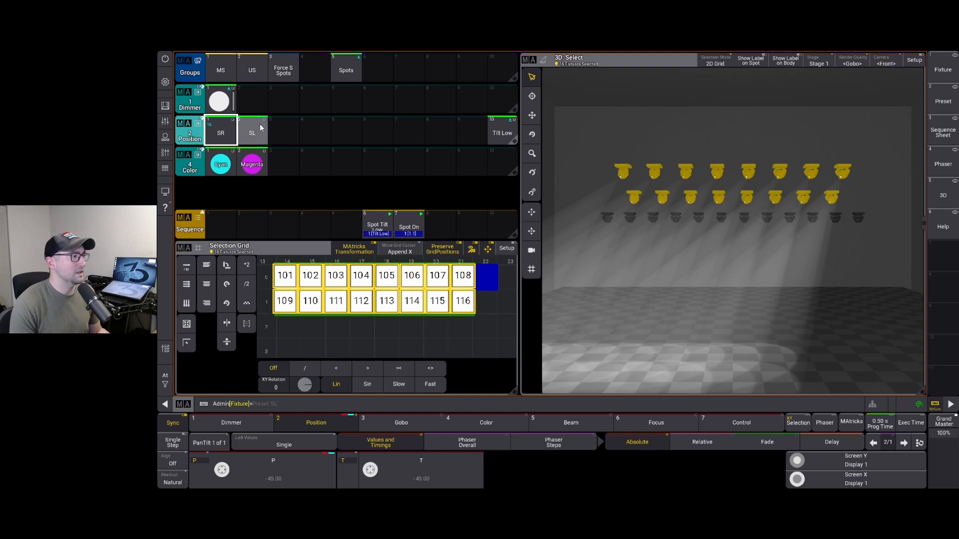
click(250, 133)
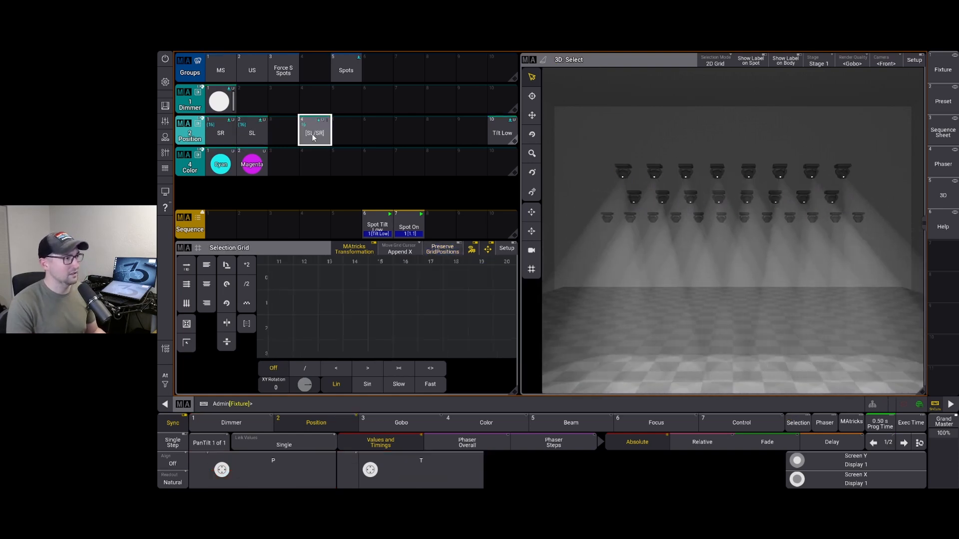
Edit preset [SL/SR]: speed Stop, starting phase 180°, and set the ending phase value.
right_click(315, 133)
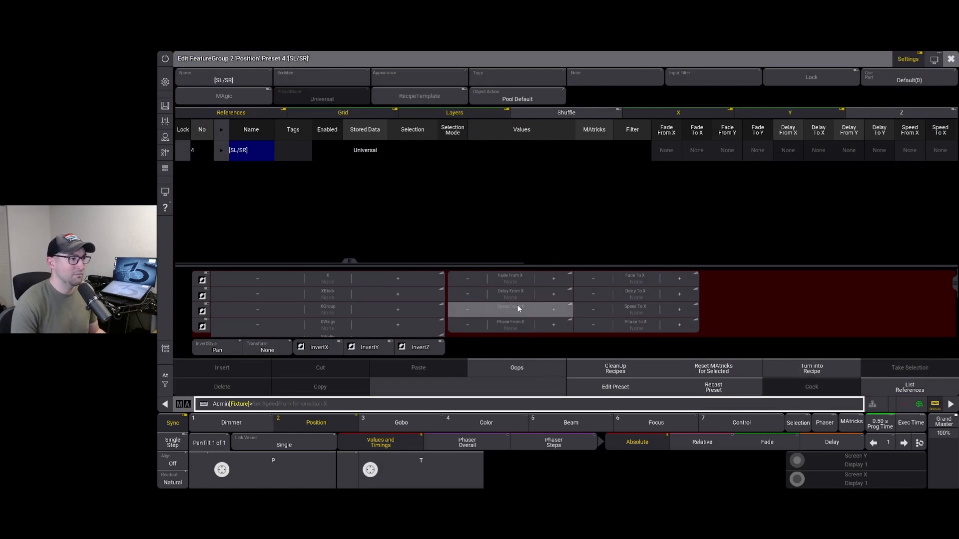
mouse_move(516, 314)
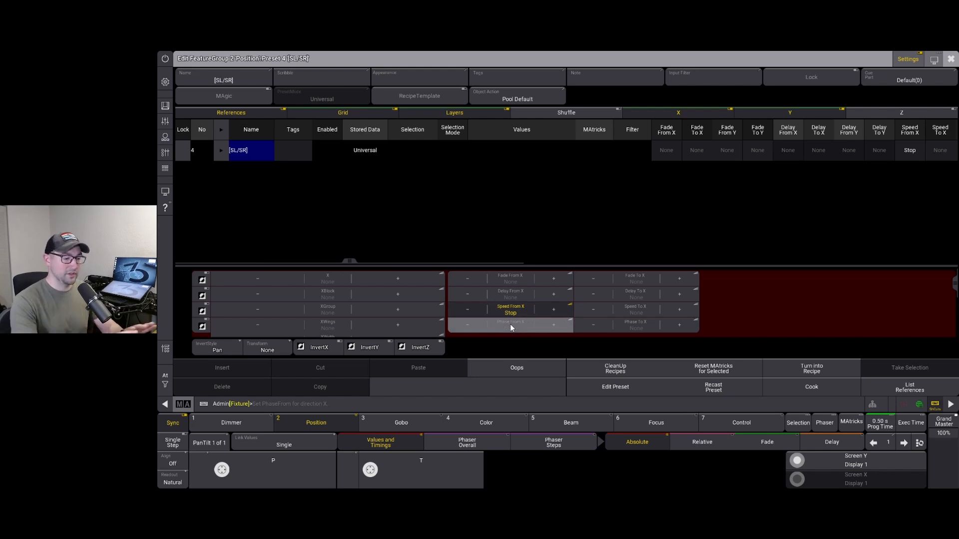
click(509, 324)
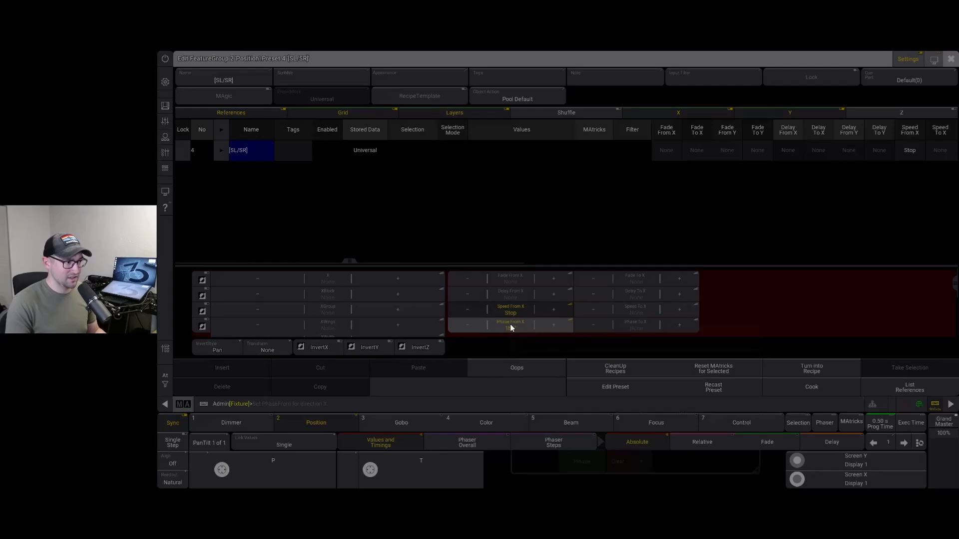
click(510, 326)
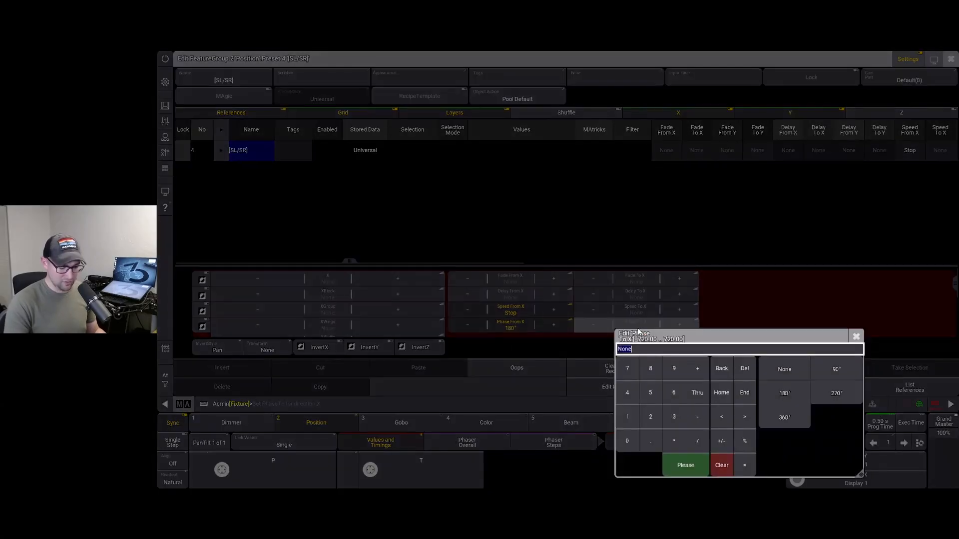
click(785, 418)
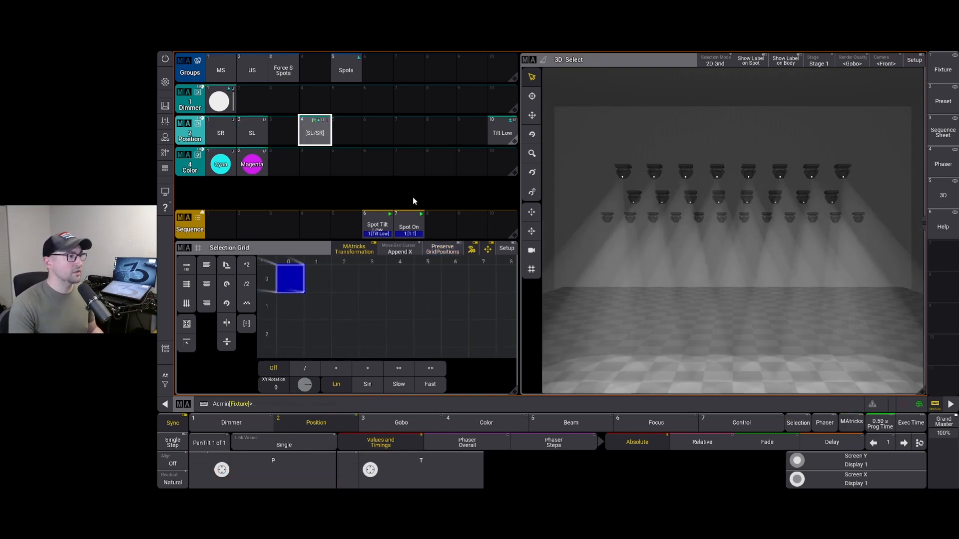
click(409, 226)
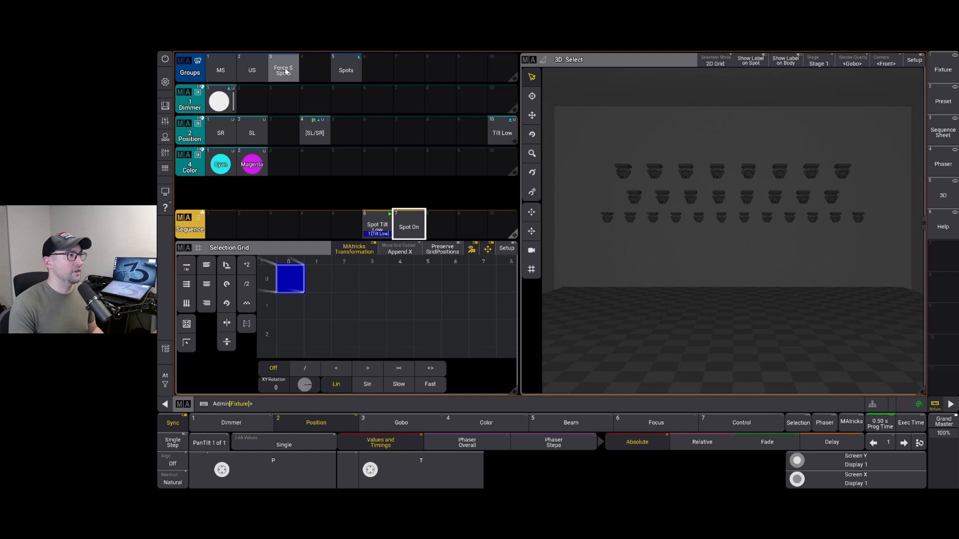
click(283, 70)
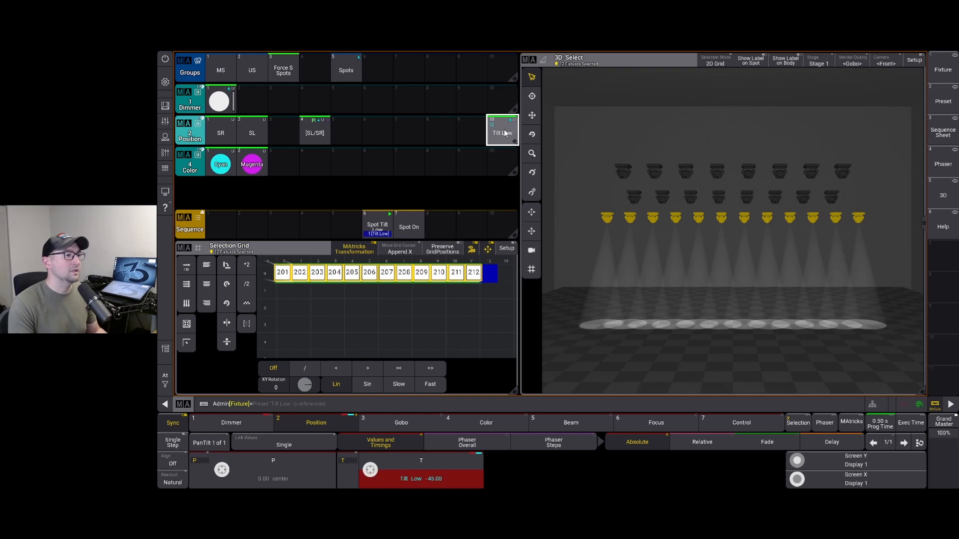
click(314, 133)
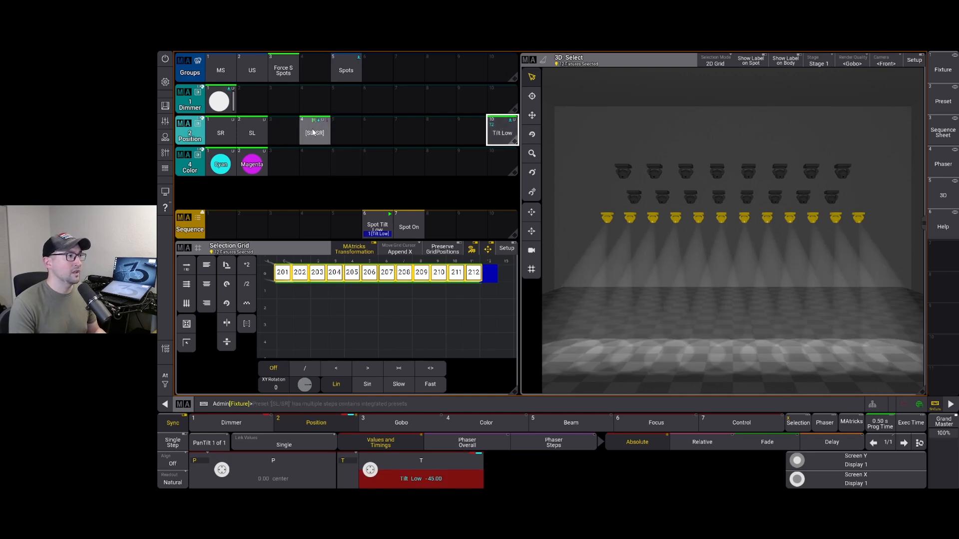
click(314, 132)
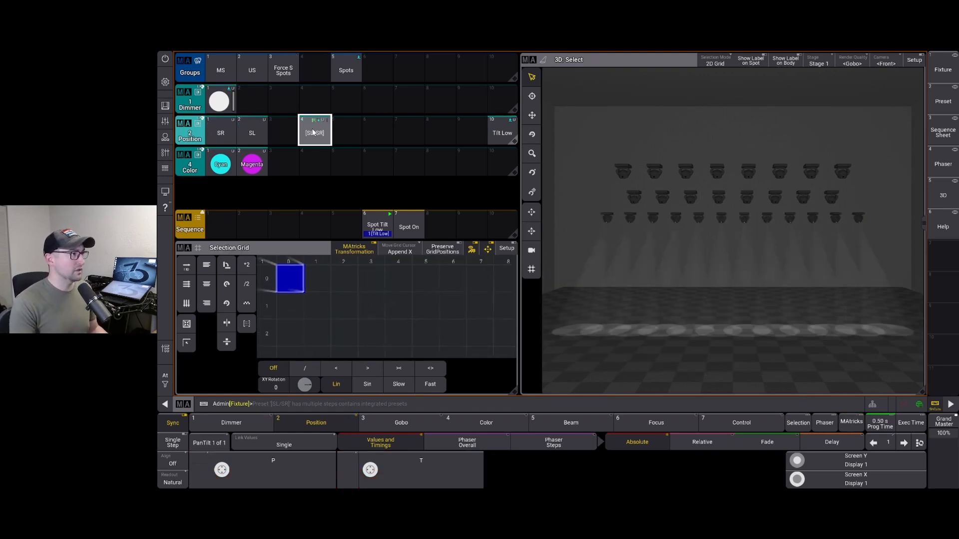
click(408, 227)
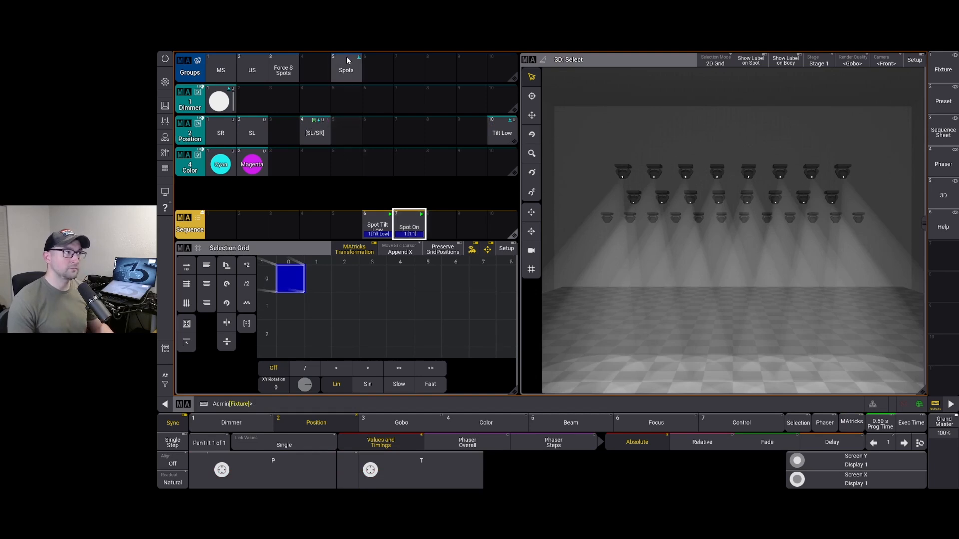
Select the upper spots and add a second step for the Magenta colour.
click(345, 68)
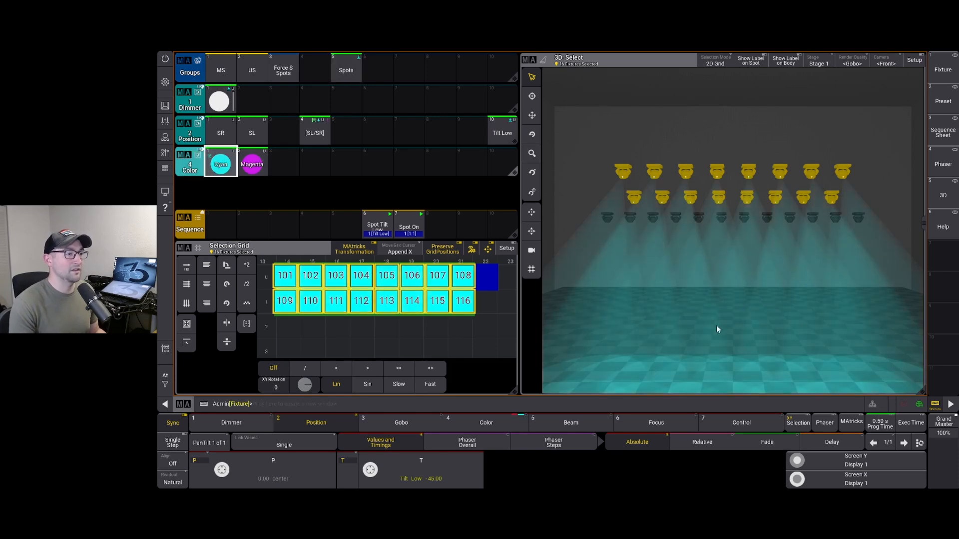
click(251, 164)
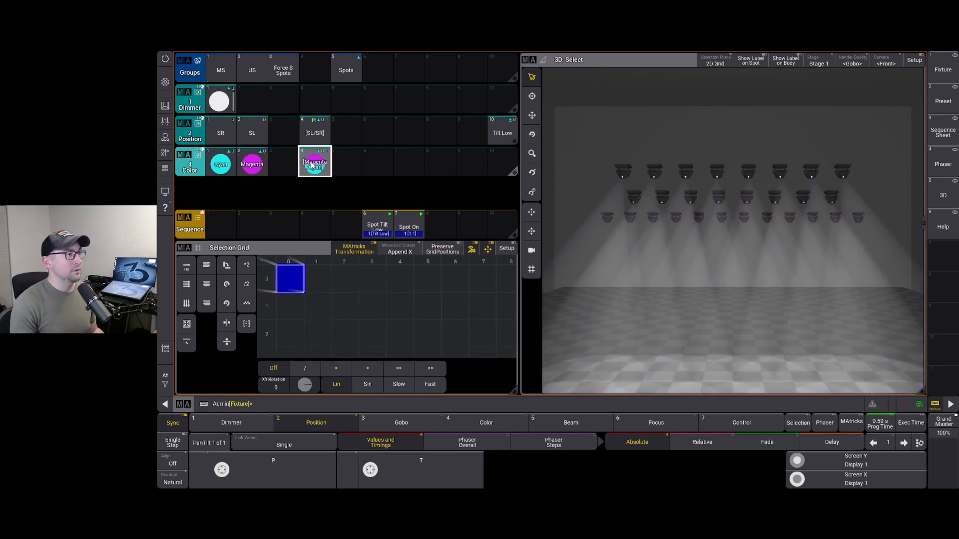
Edit the Magenta/Cyan preset to speed Stop with phase 180° to 360°.
double_click(315, 162)
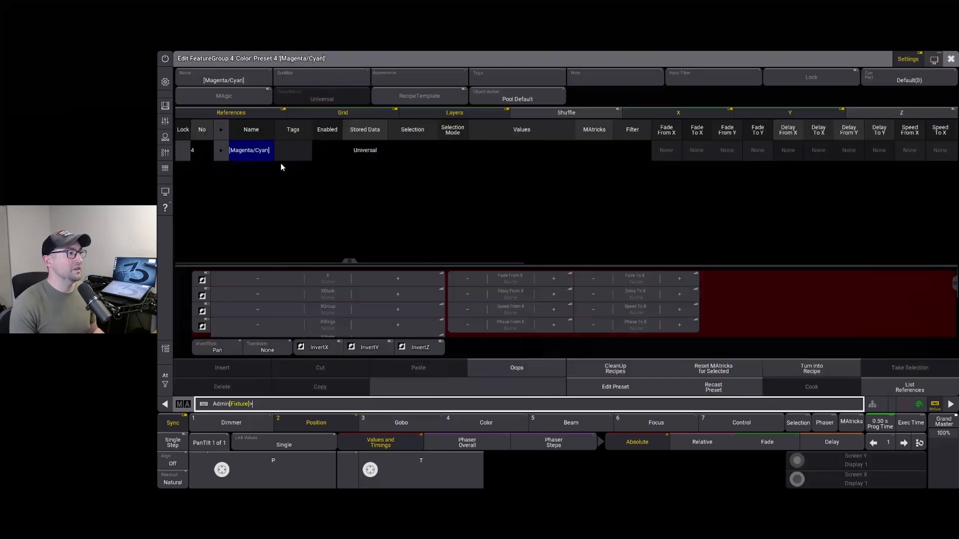
click(510, 308)
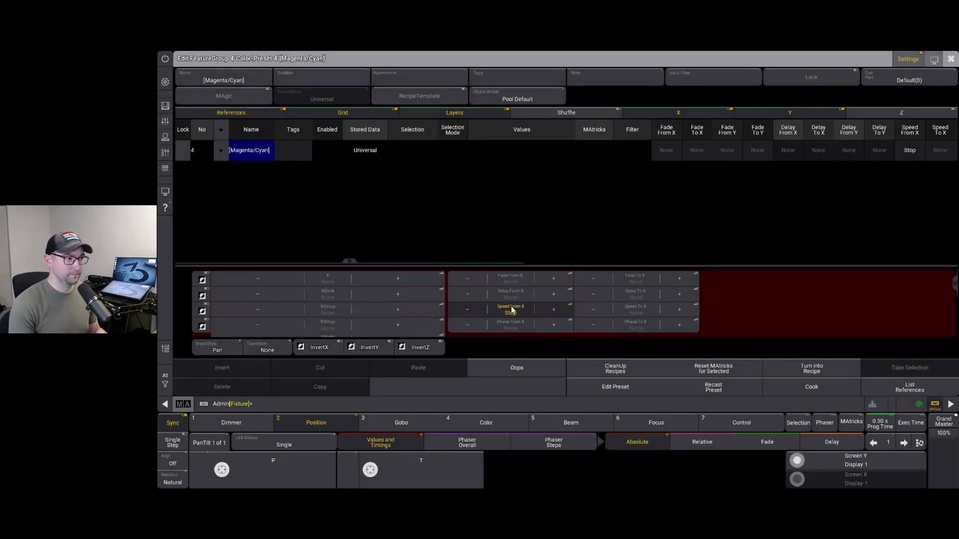
click(510, 324)
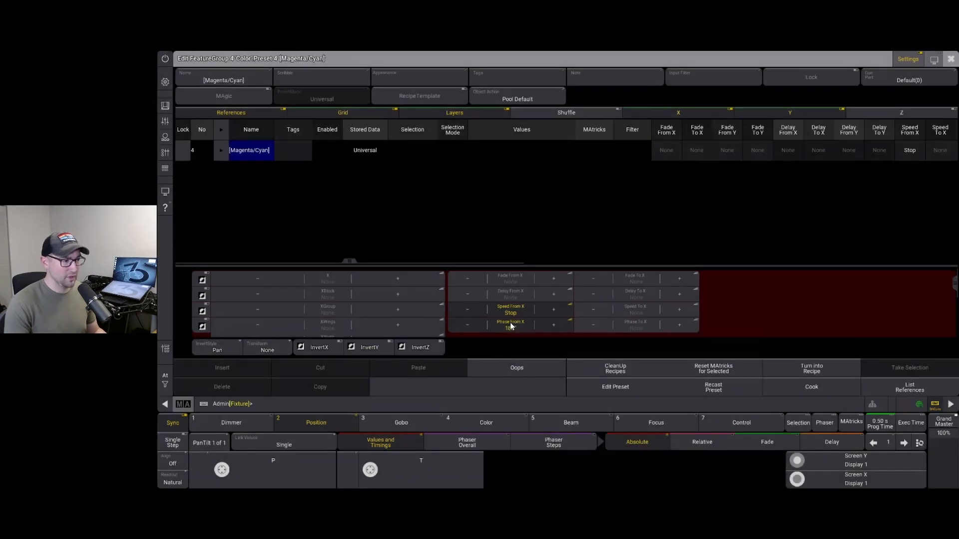
click(510, 324)
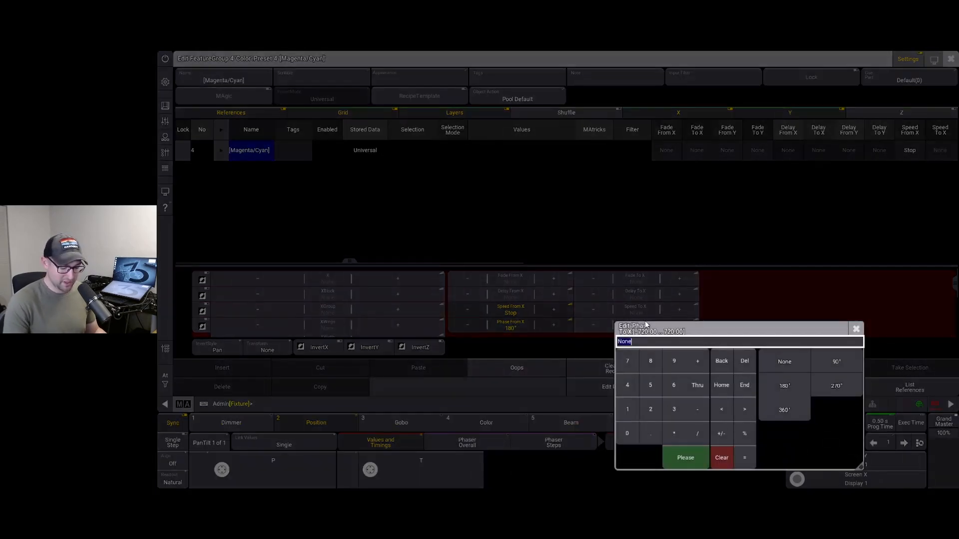
click(784, 410)
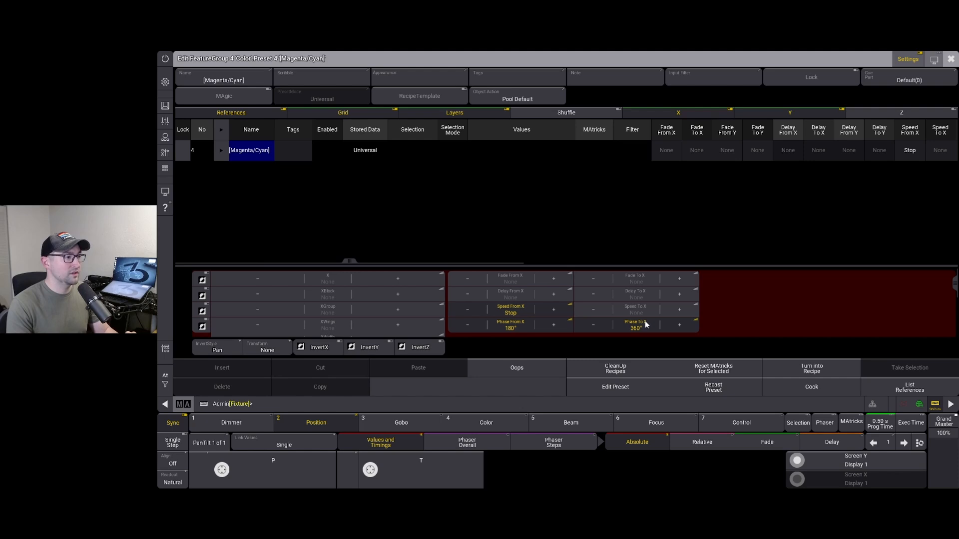
click(327, 324)
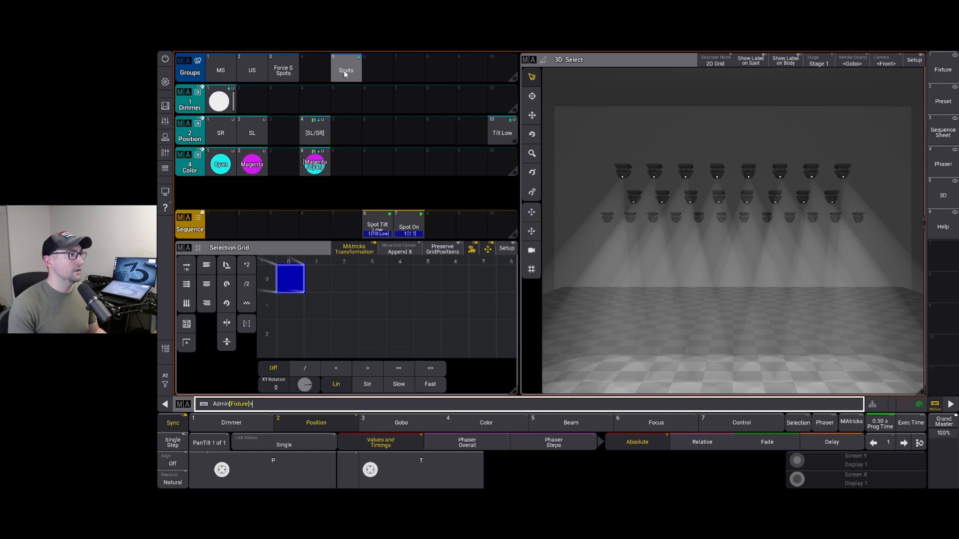
Try the Magenta/Cyan preset, reselect Spots 101–116, and run the Spot On cue.
click(346, 68)
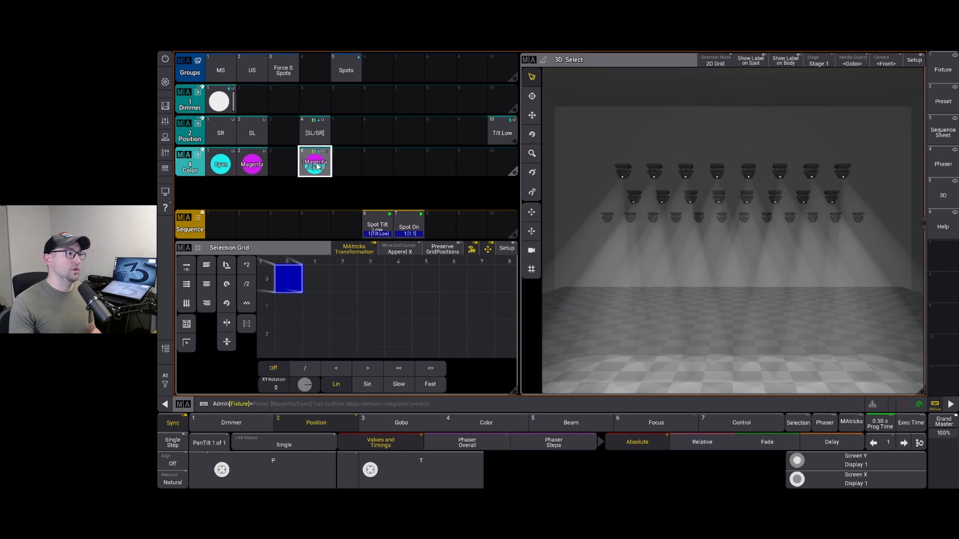
click(283, 67)
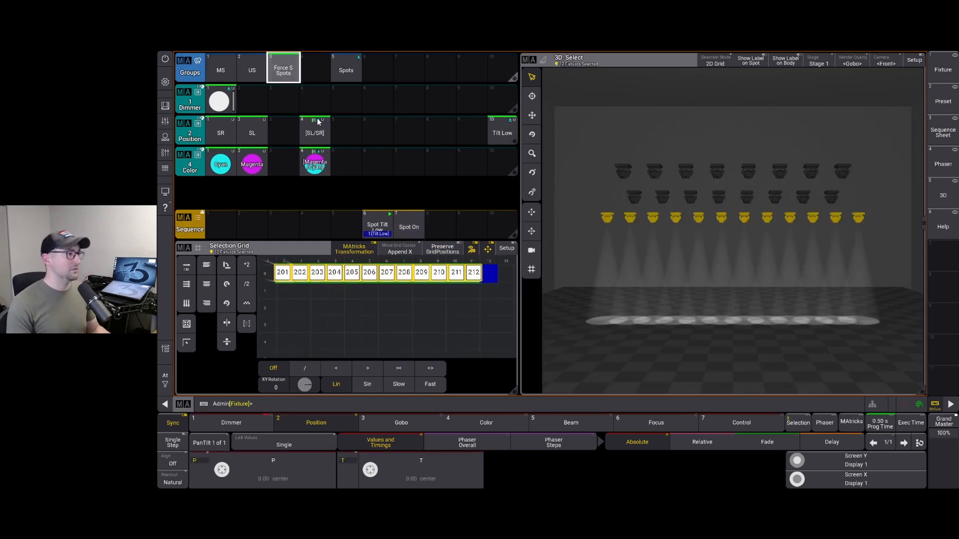
click(315, 164)
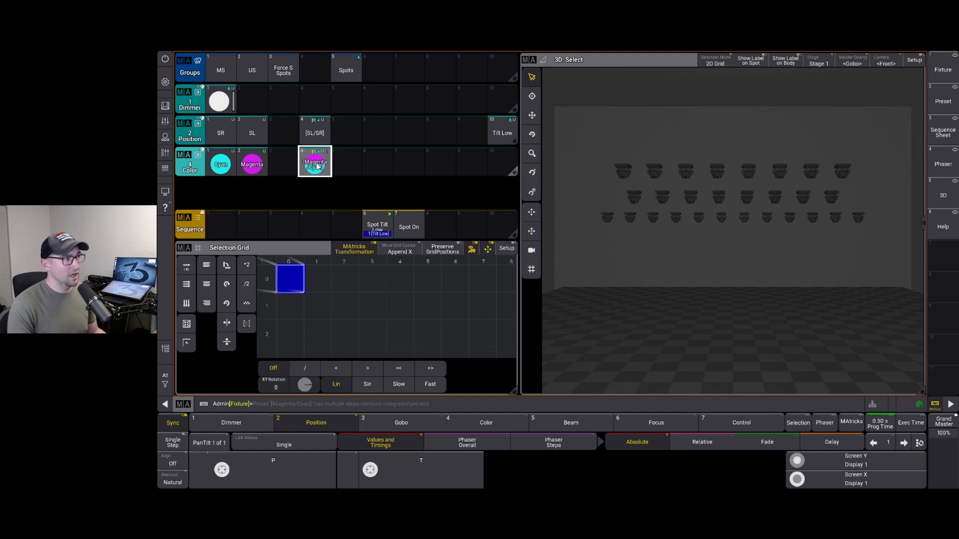
click(346, 68)
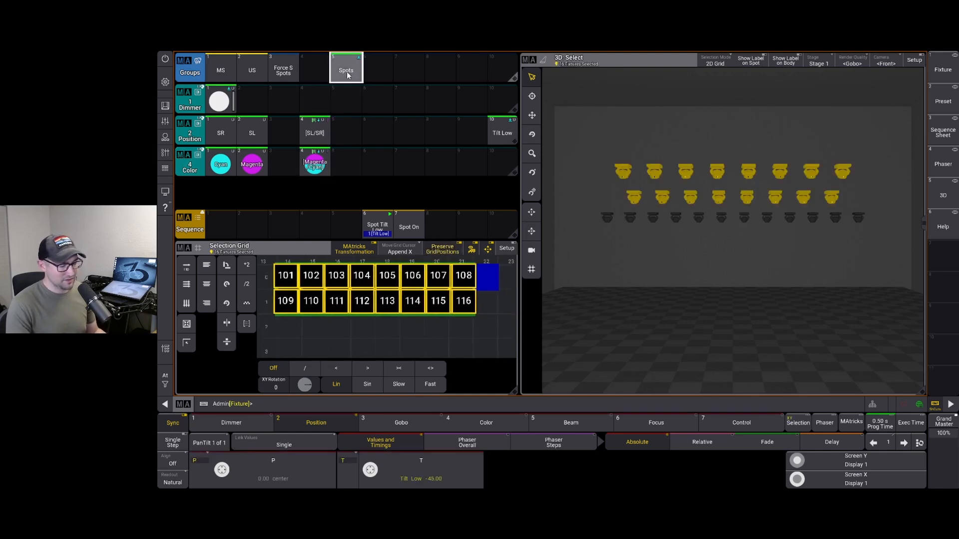
click(409, 227)
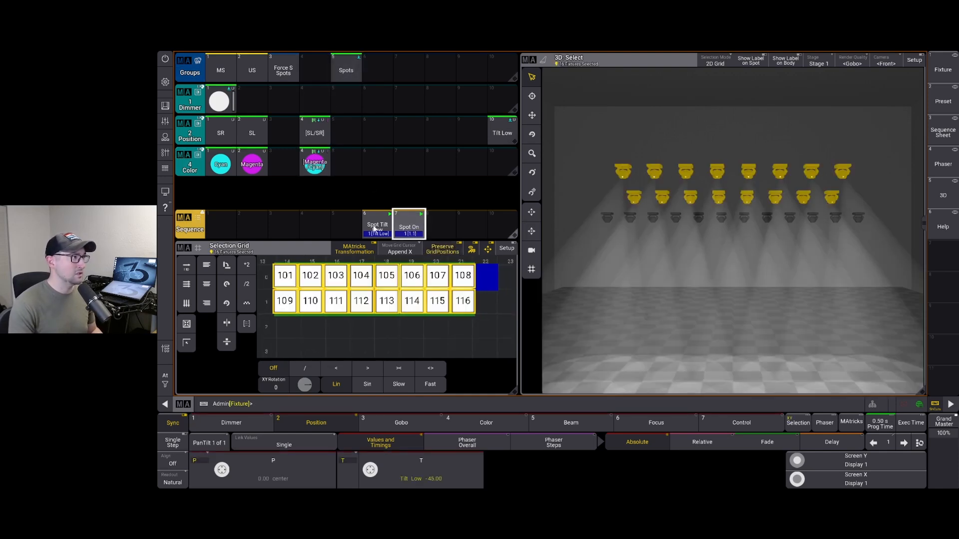
Copy the Magenta/Cyan preset into the next empty Color pool slot.
click(220, 164)
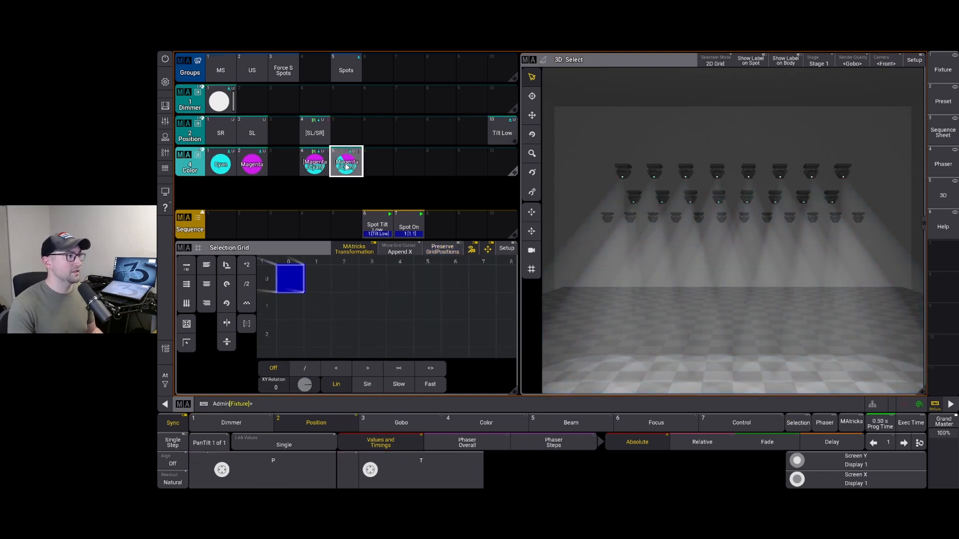
Set Color preset 5 to speed Stop, phase 0 to 240°, then reselect Spots 101–116.
double_click(345, 163)
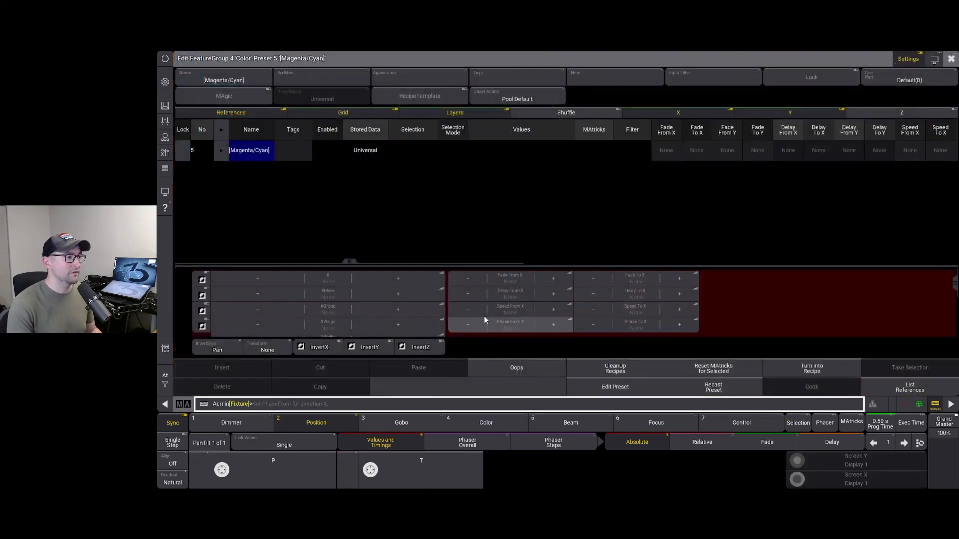
click(510, 308)
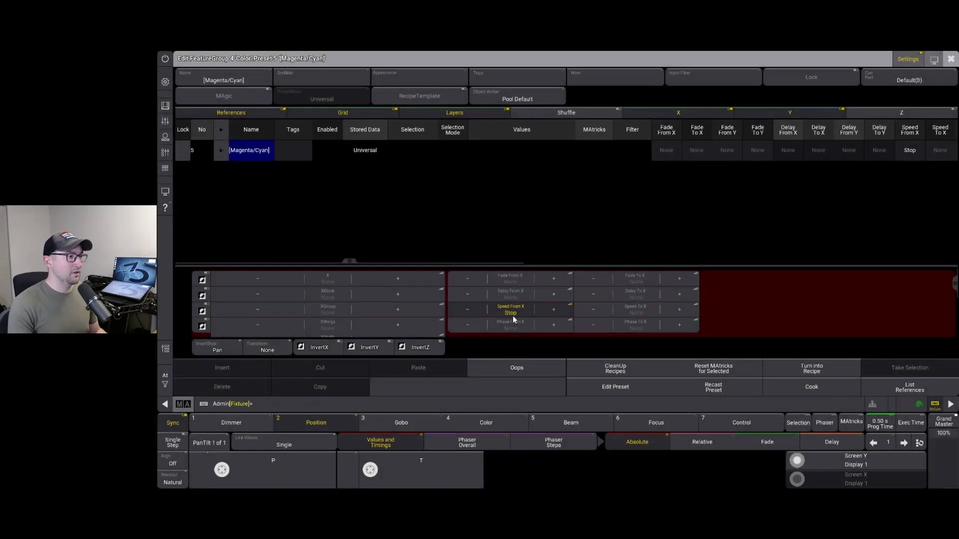
click(510, 324)
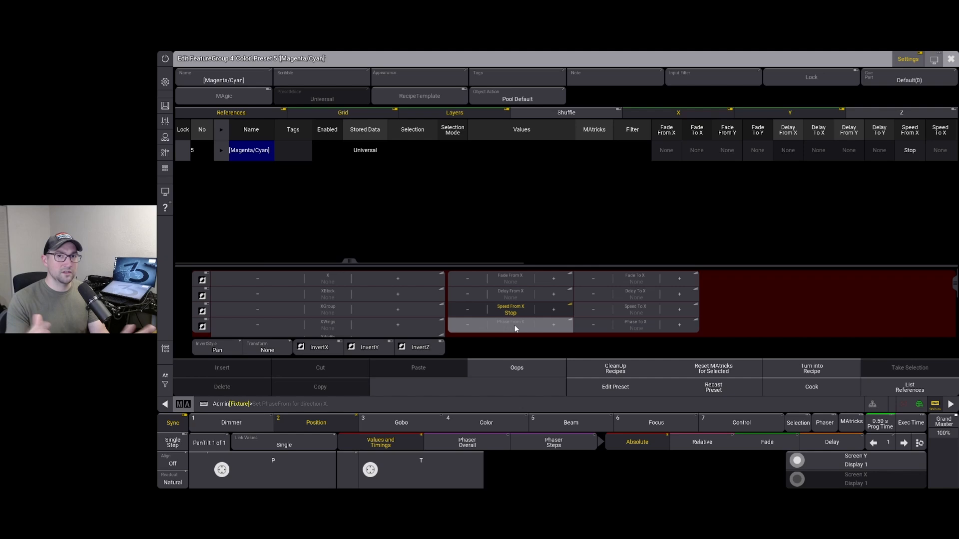
click(510, 325)
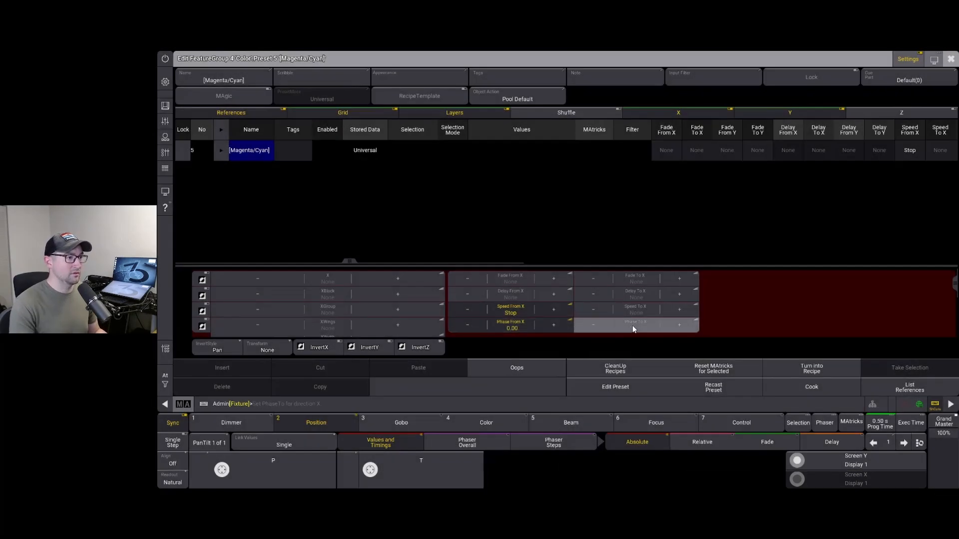
click(635, 324)
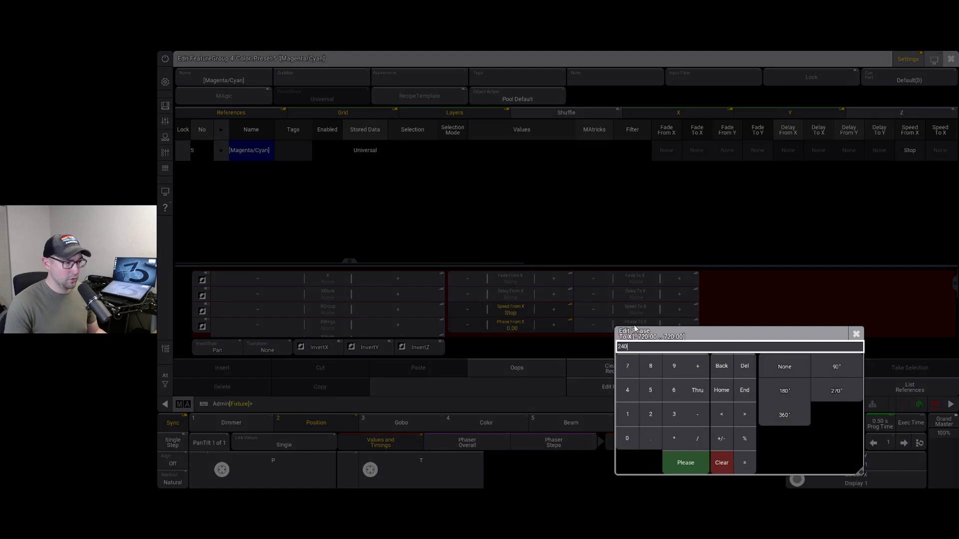
click(685, 462)
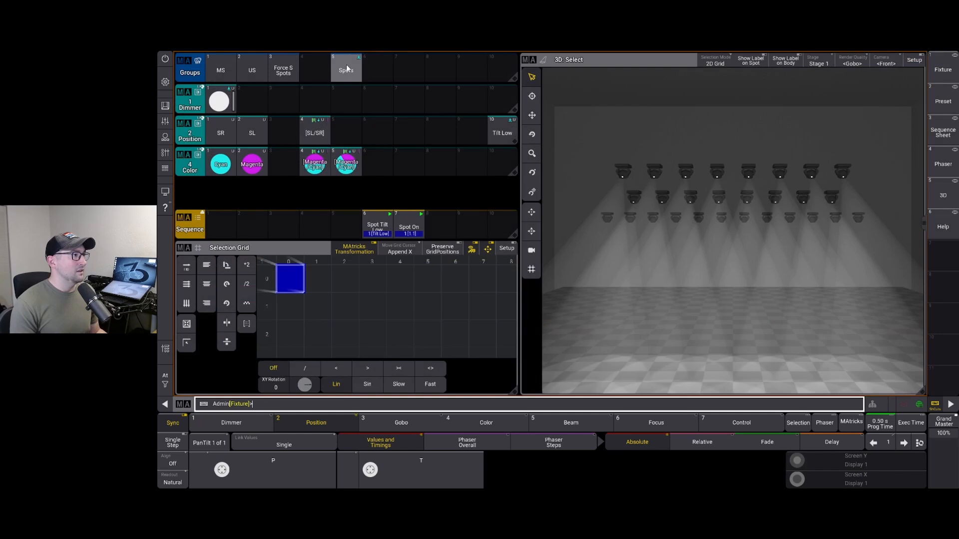
click(346, 69)
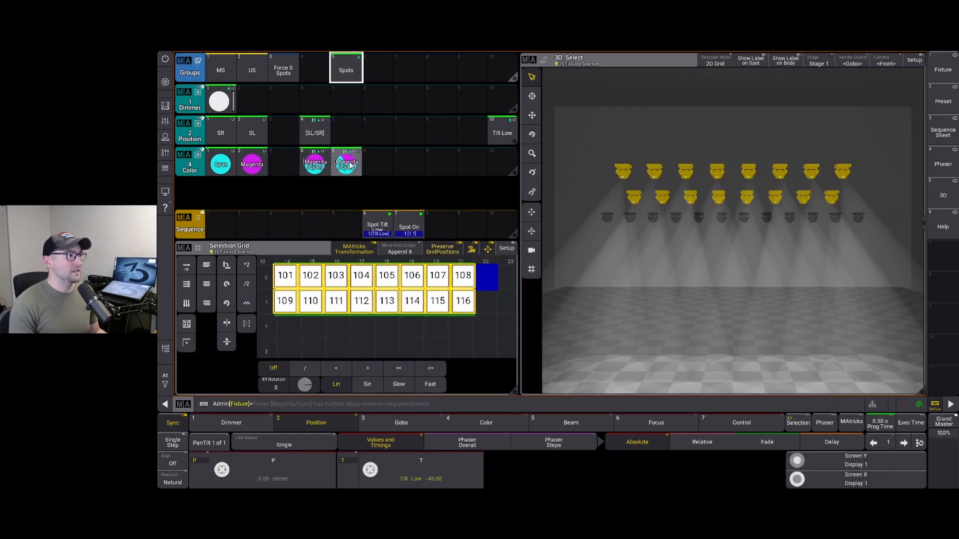